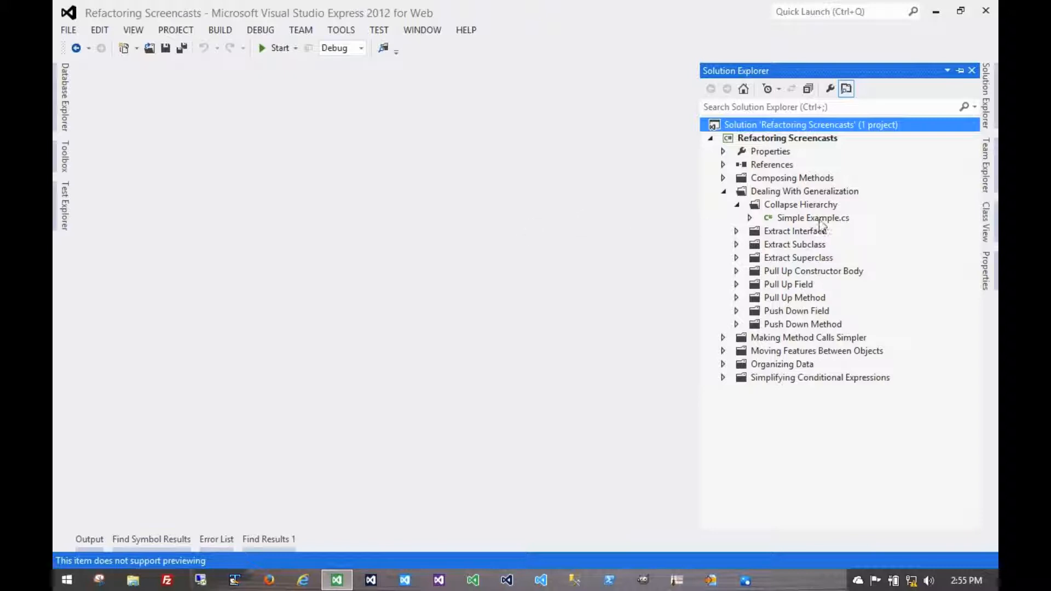
Open Simple Example.cs and select the Salesman class name in the editor
double_click(812, 218)
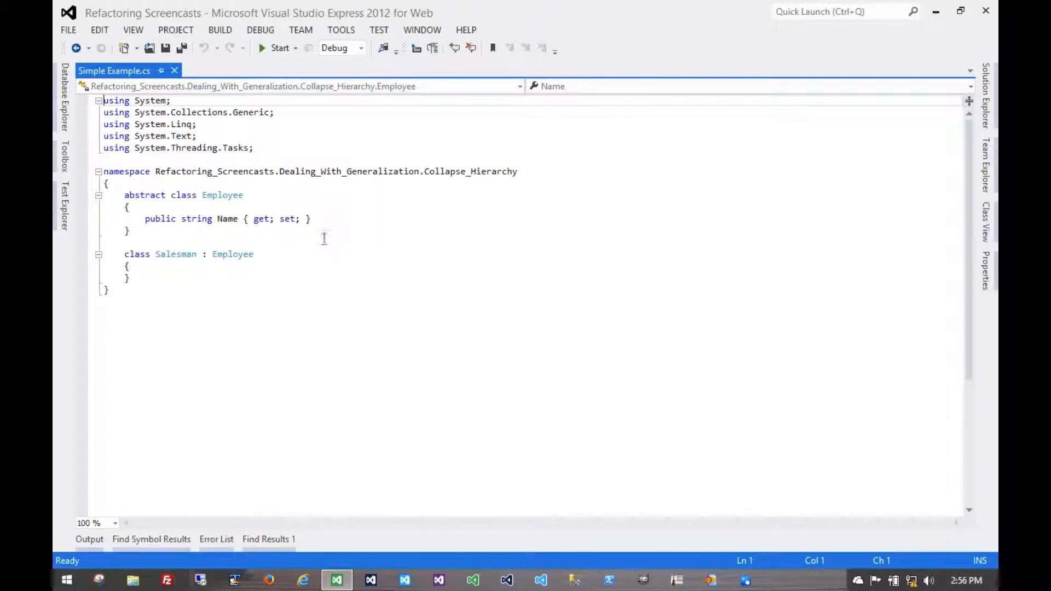
mouse_move(220, 195)
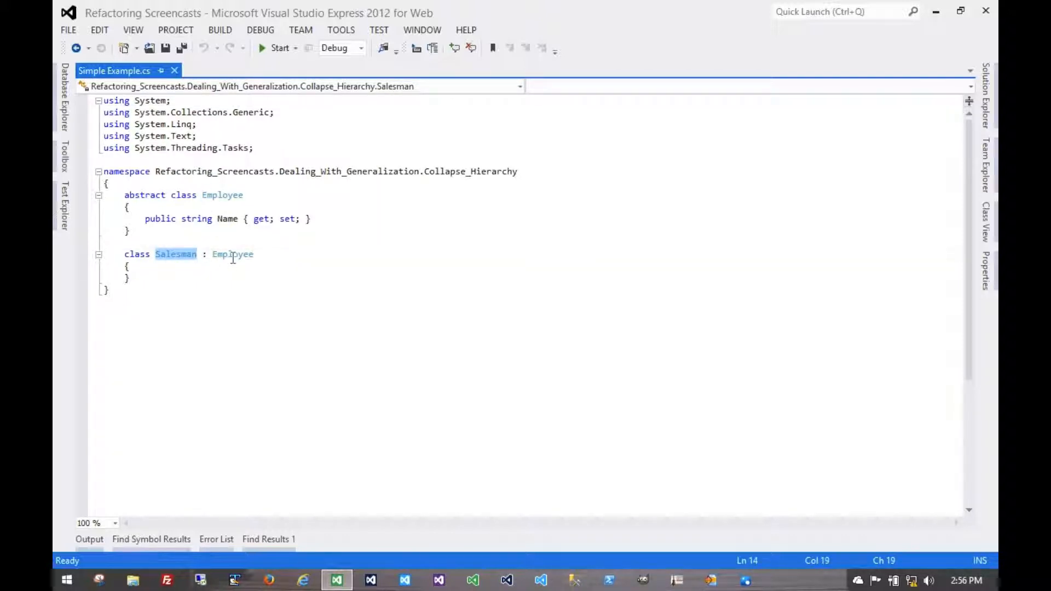
double_click(232, 254)
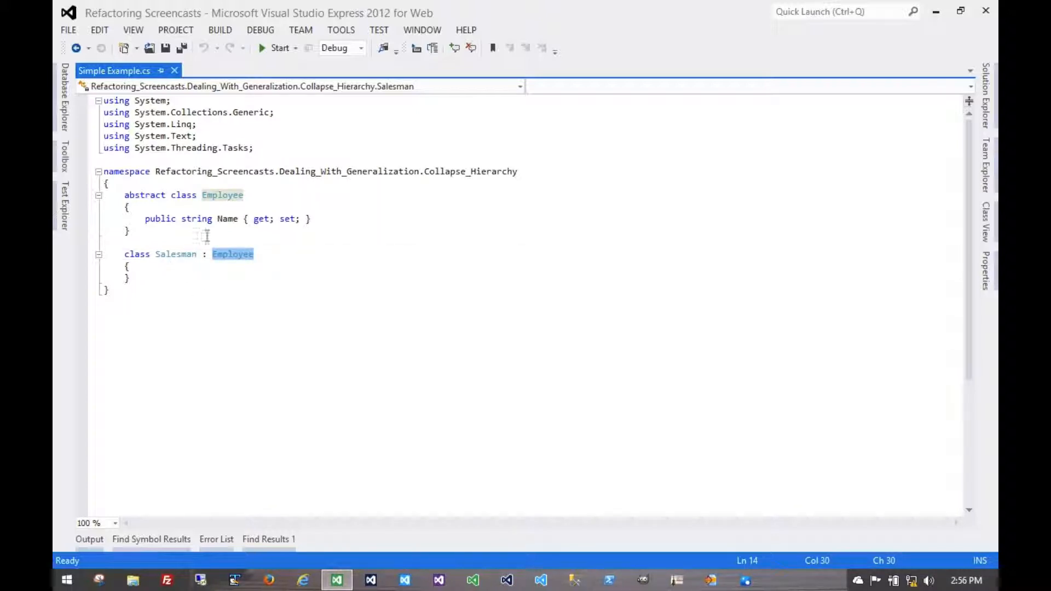
Add 'public string PhoneNumber { get; set; }' after Employee's Name property
left_click(362, 218)
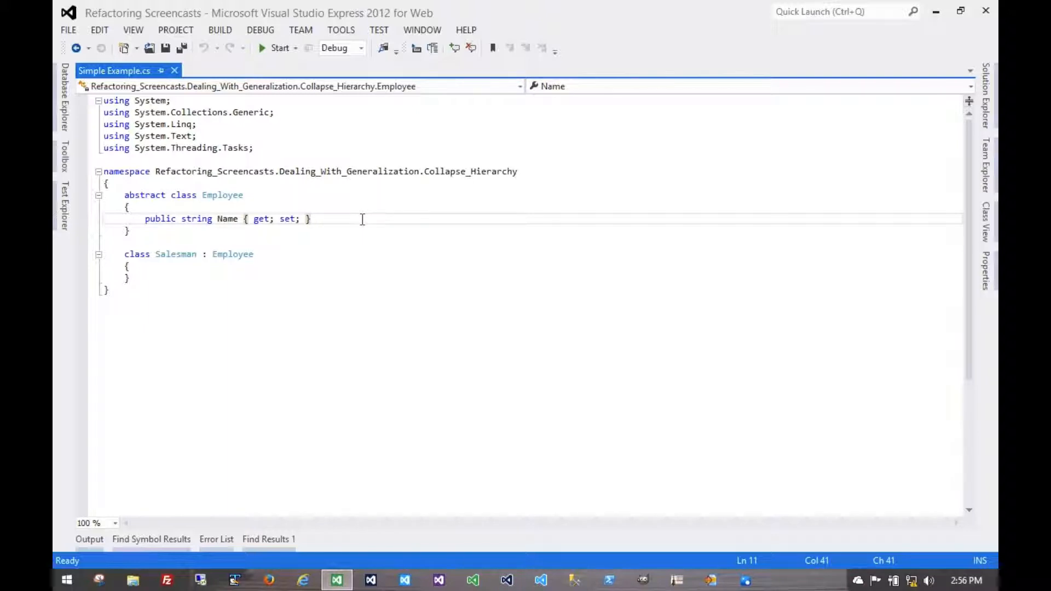
type("p")
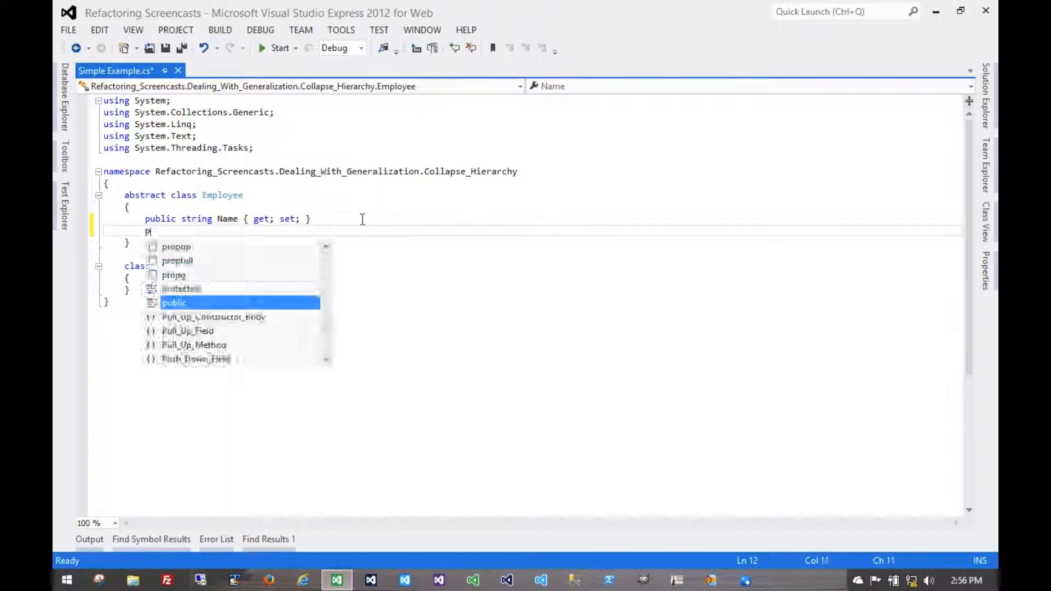
type("ublic string Phone")
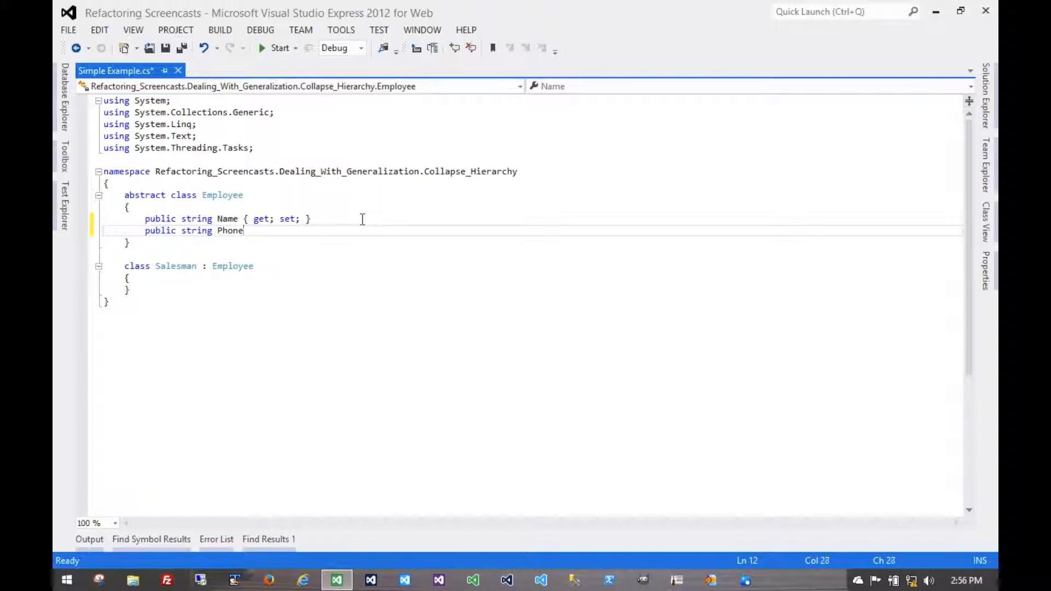
type("Number")
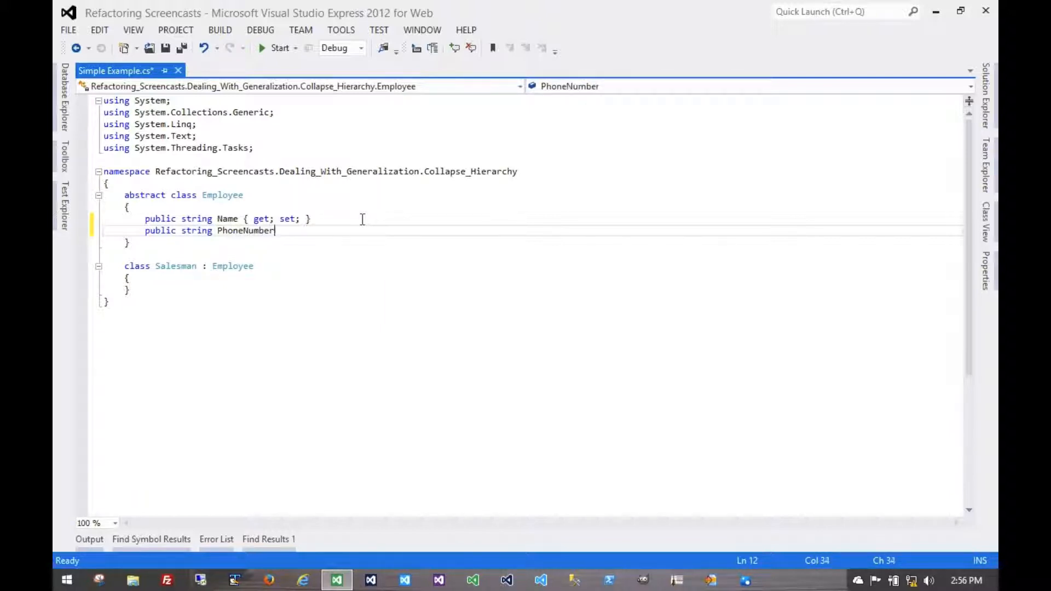
type("{ get; set; }")
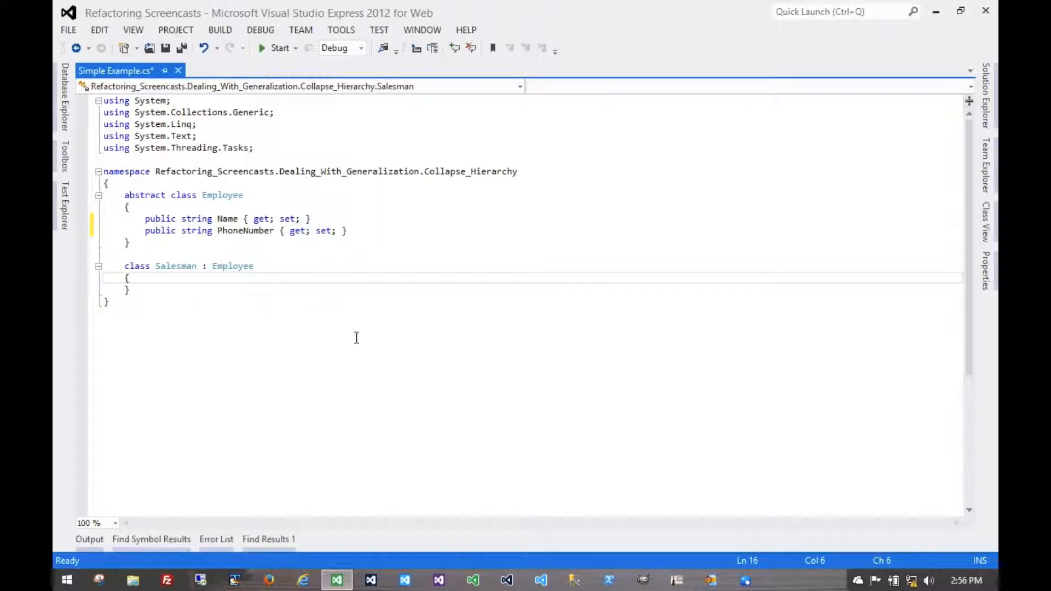
Add 'public string MobileNumber { get; set; }' inside the Salesman class
type("public string Mobil")
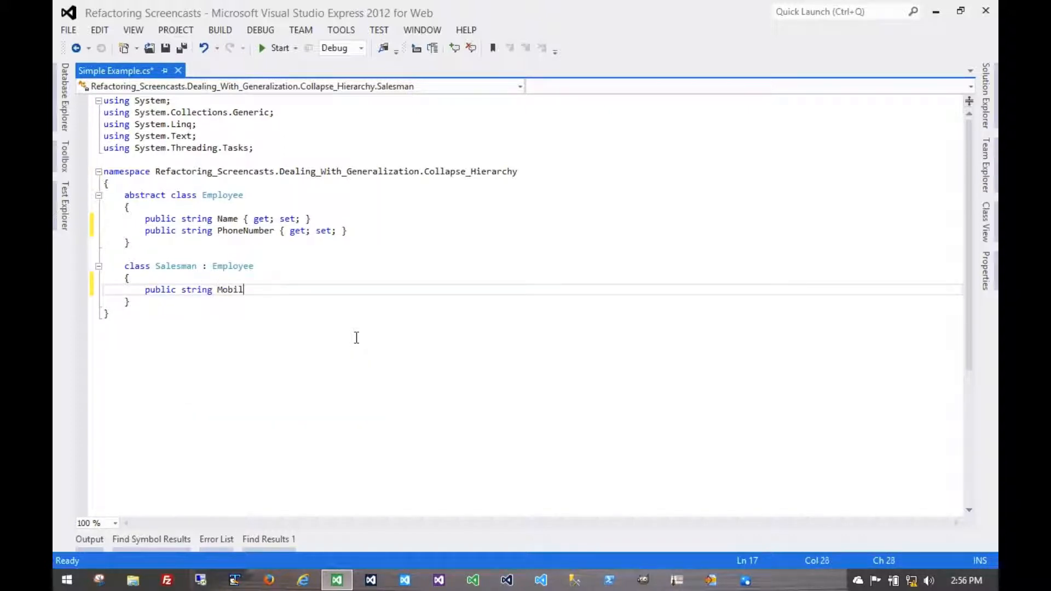
type("eNumber")
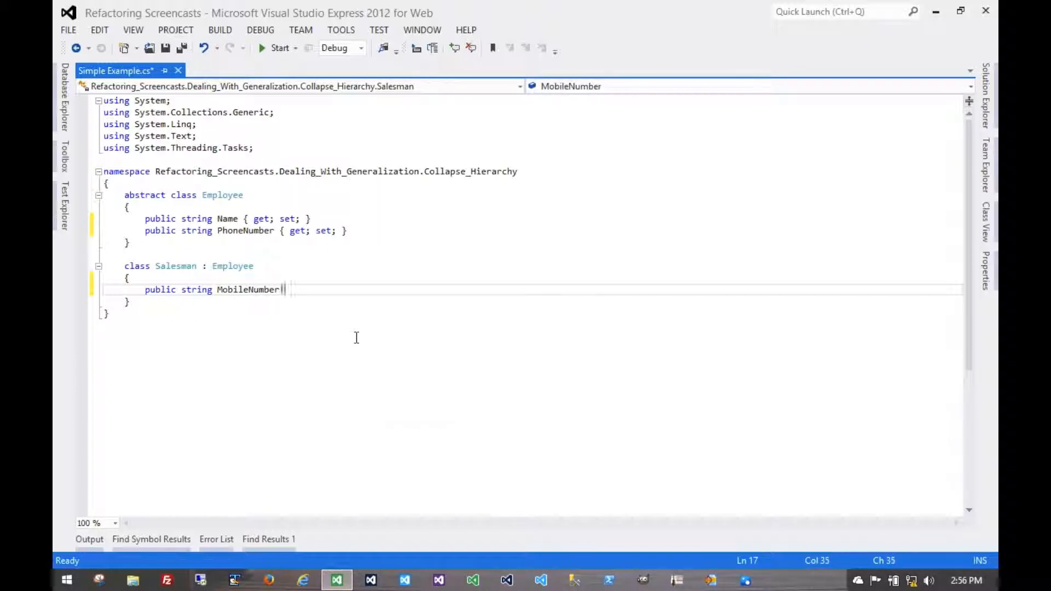
type("{ get; set; }")
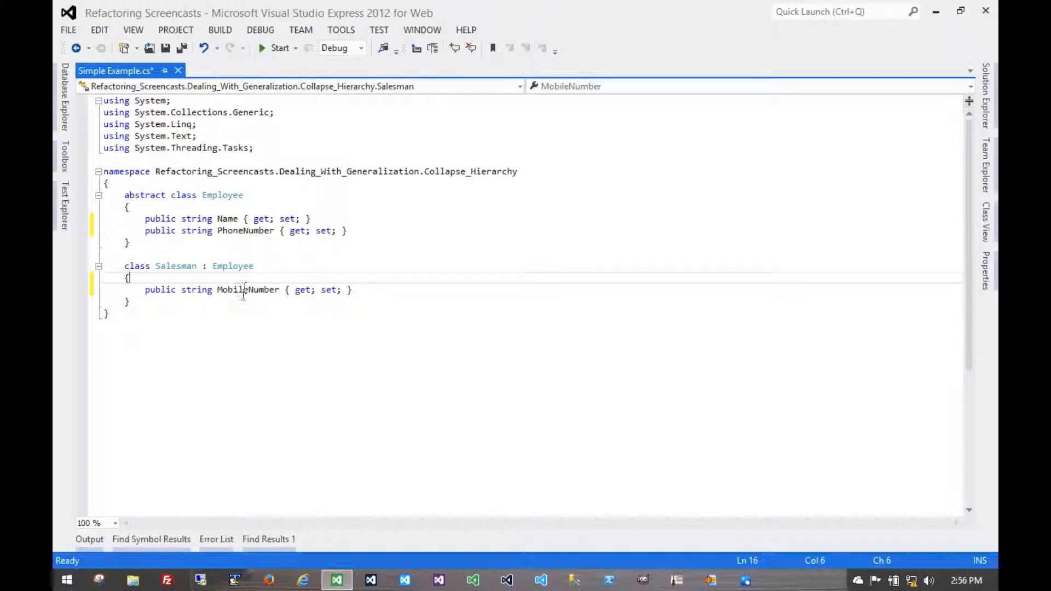
Remove the 'abstract' modifier before 'class Employee', leaving a plain class
left_click(251, 290)
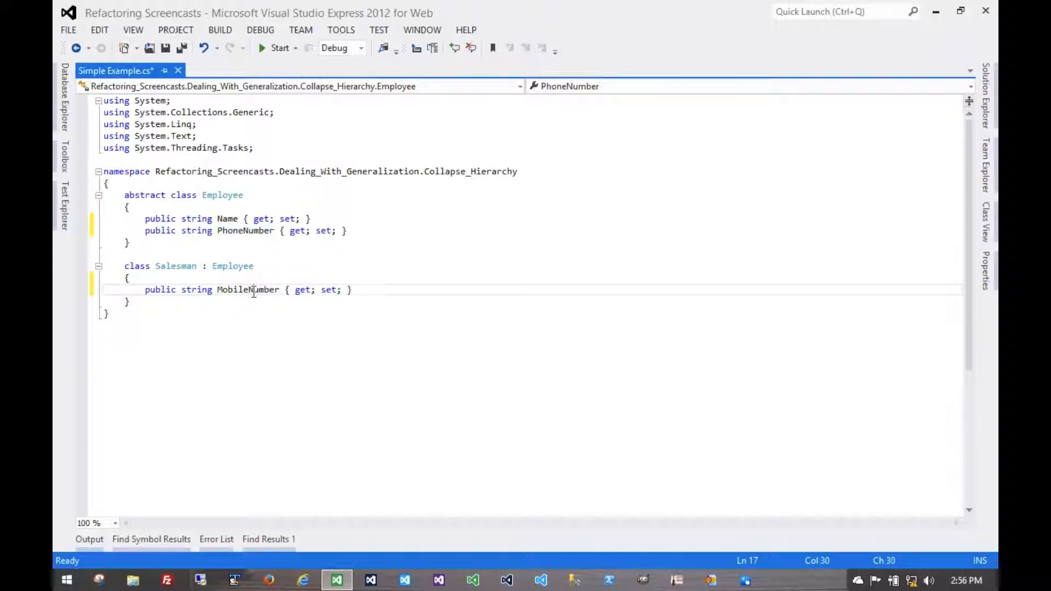
double_click(247, 290)
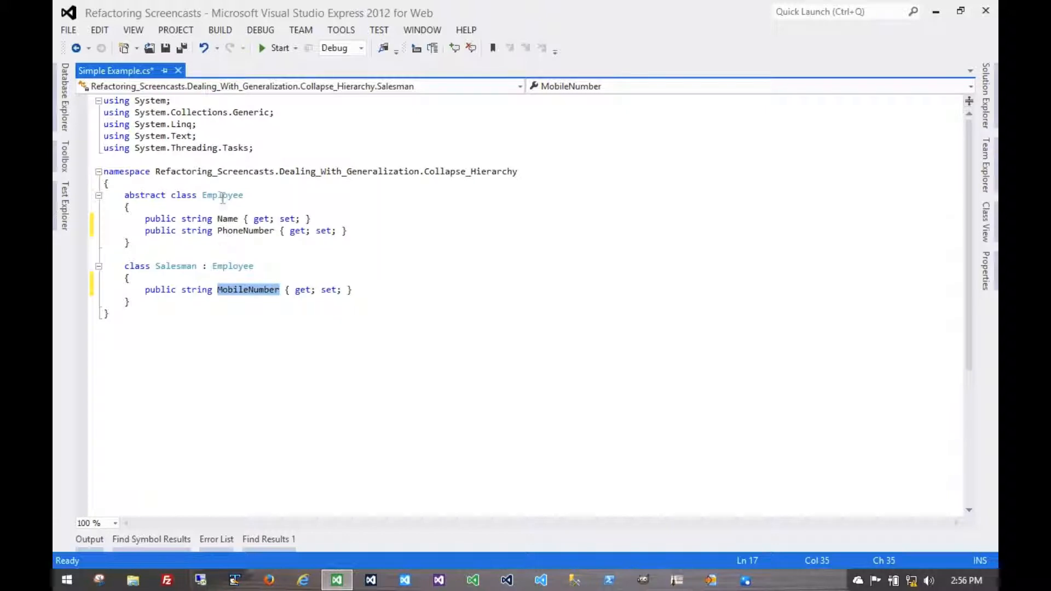
double_click(222, 195)
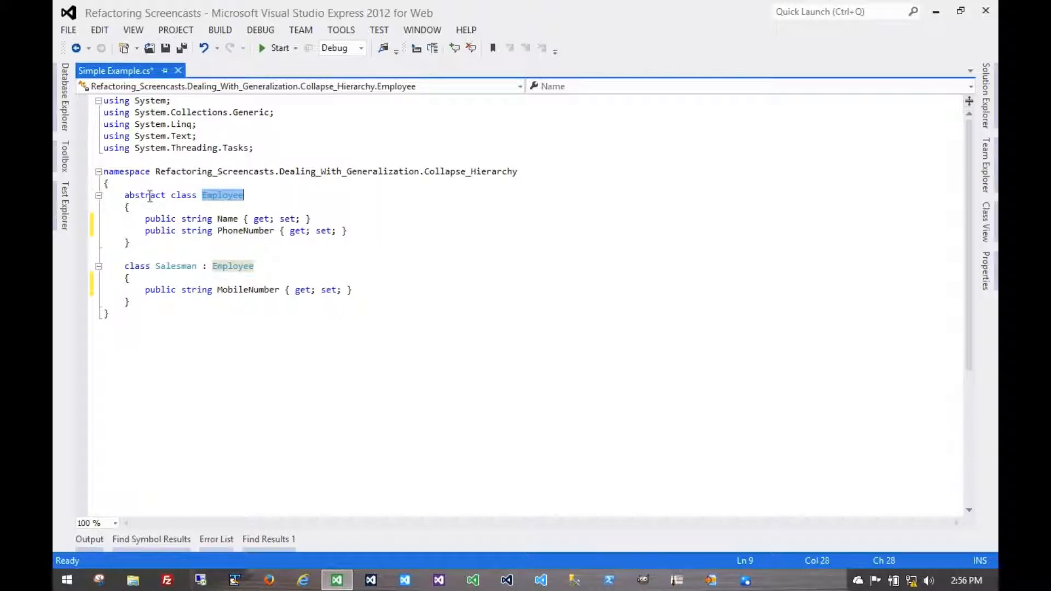
double_click(143, 194)
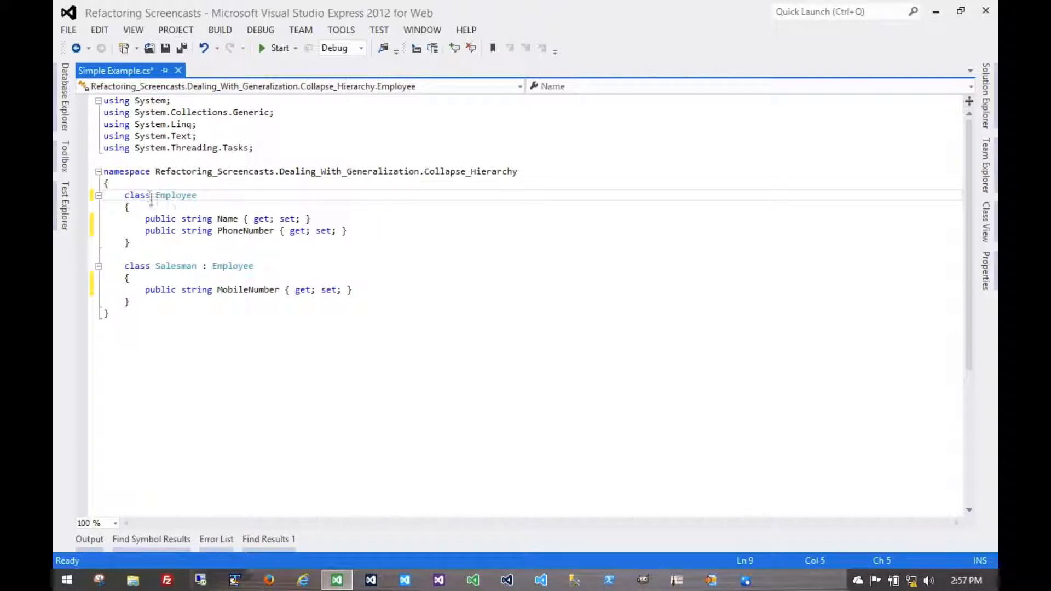
left_click(265, 229)
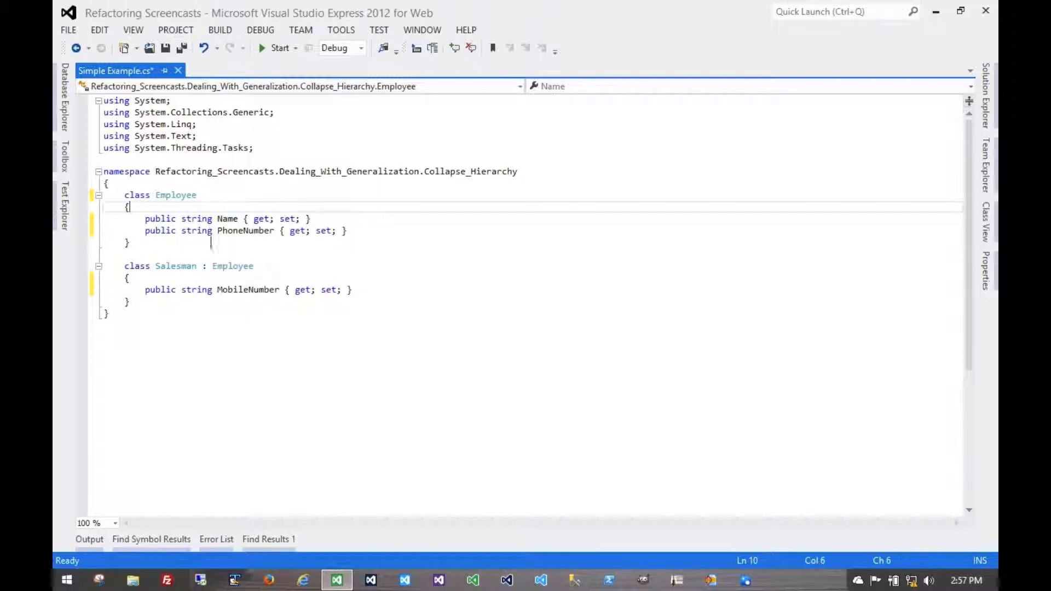
right_click(181, 272)
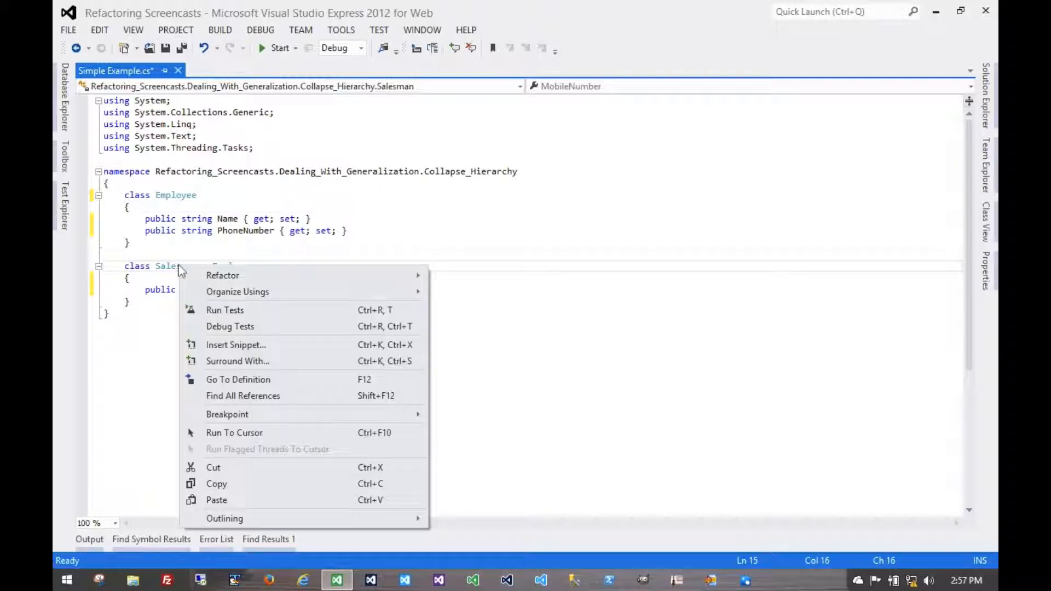
mouse_move(237, 379)
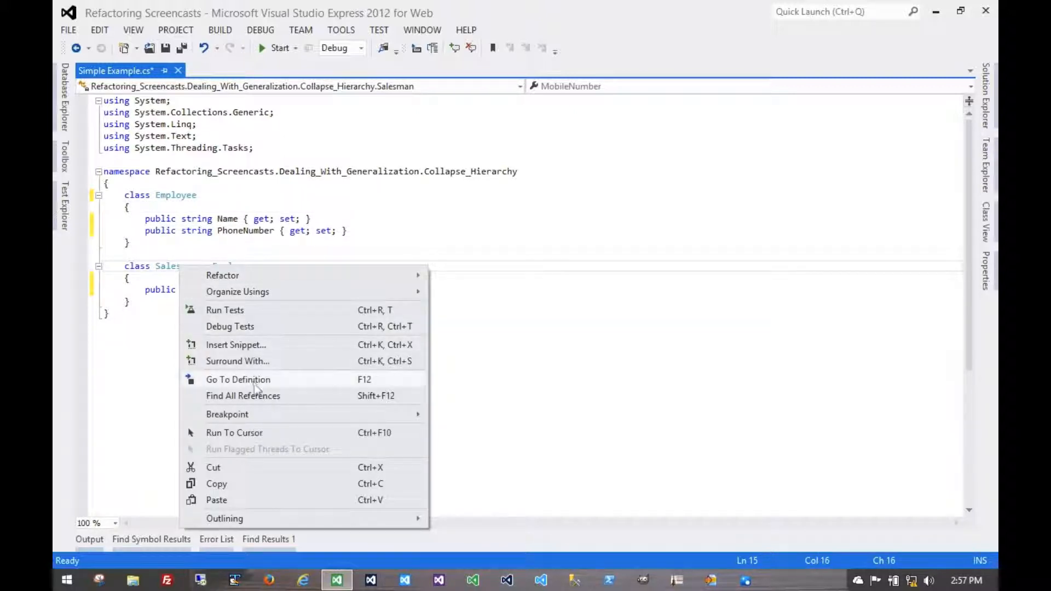
mouse_move(529, 400)
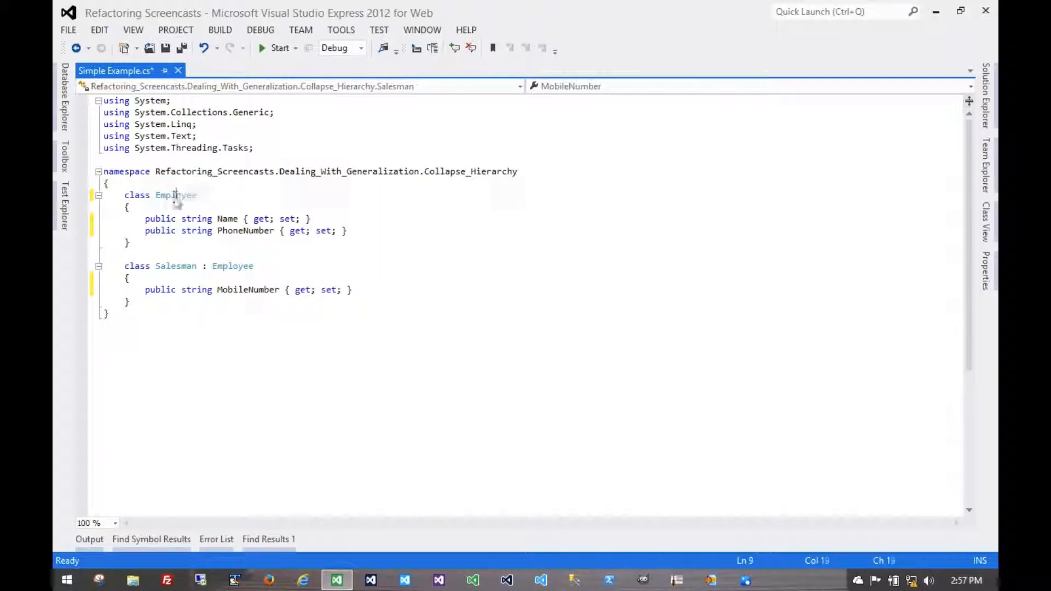
double_click(176, 194)
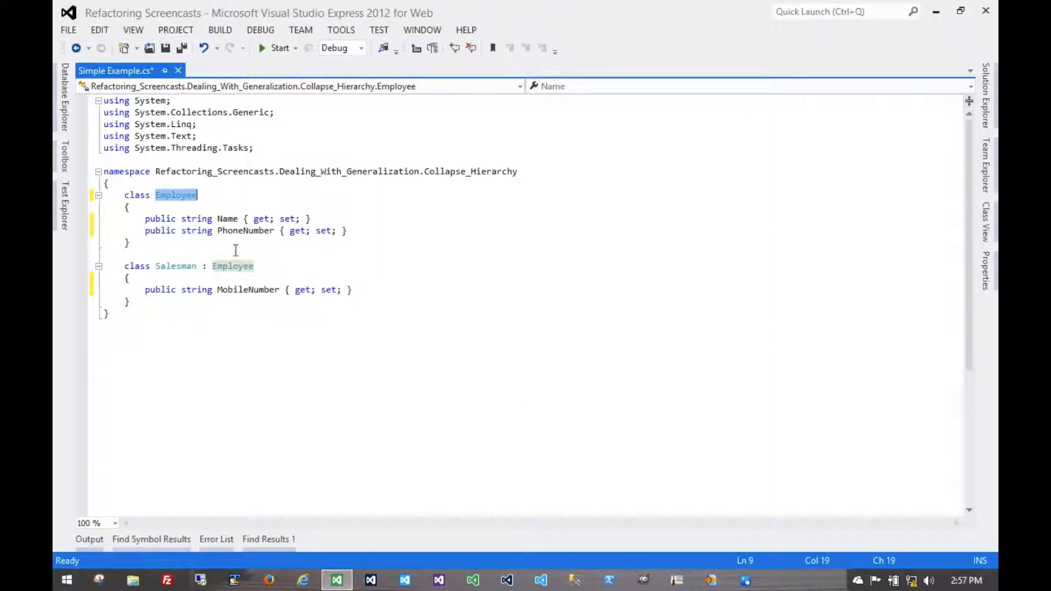
left_click(353, 289)
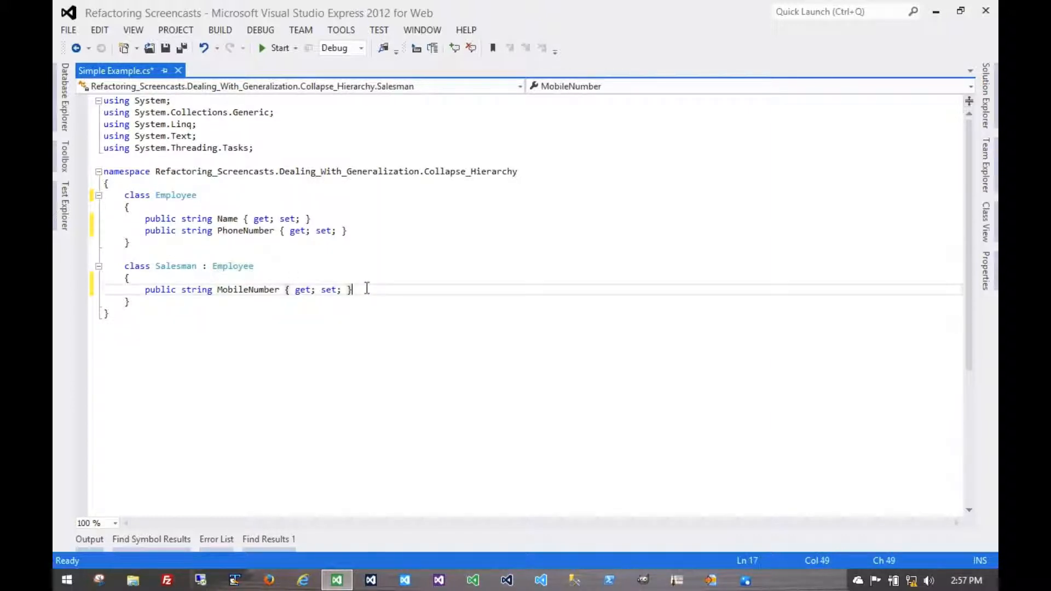
Move the MobileNumber string property into Employee, delete Salesman's copy, and save
left_click(348, 230)
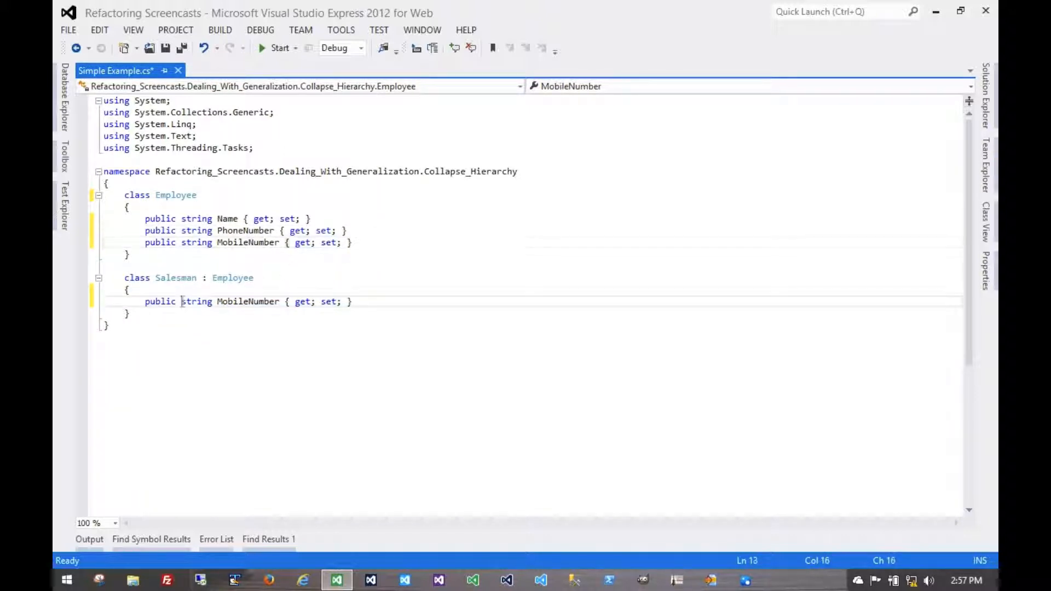
type("string")
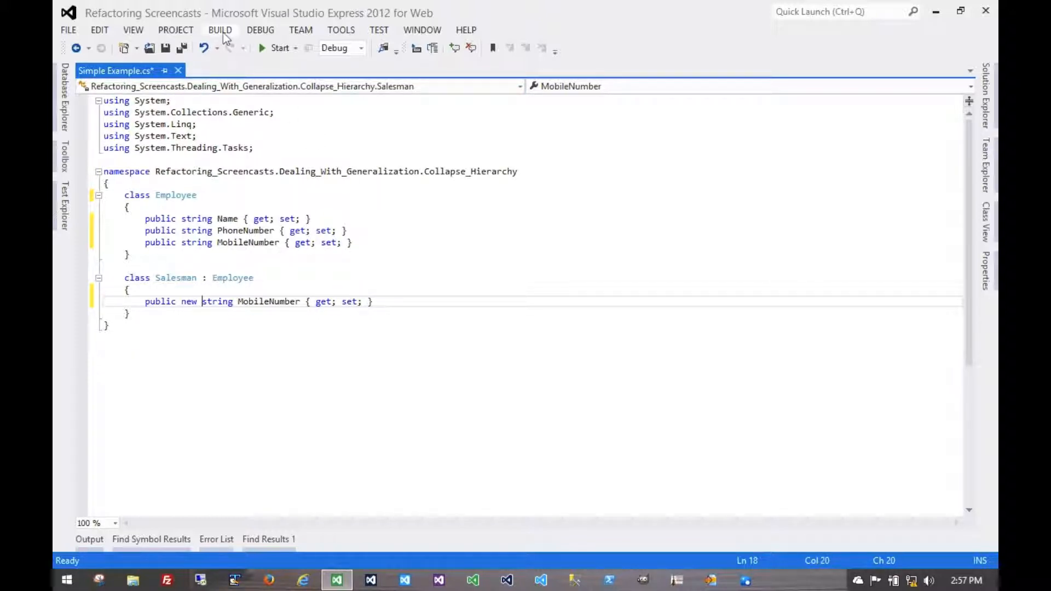
left_click(220, 30)
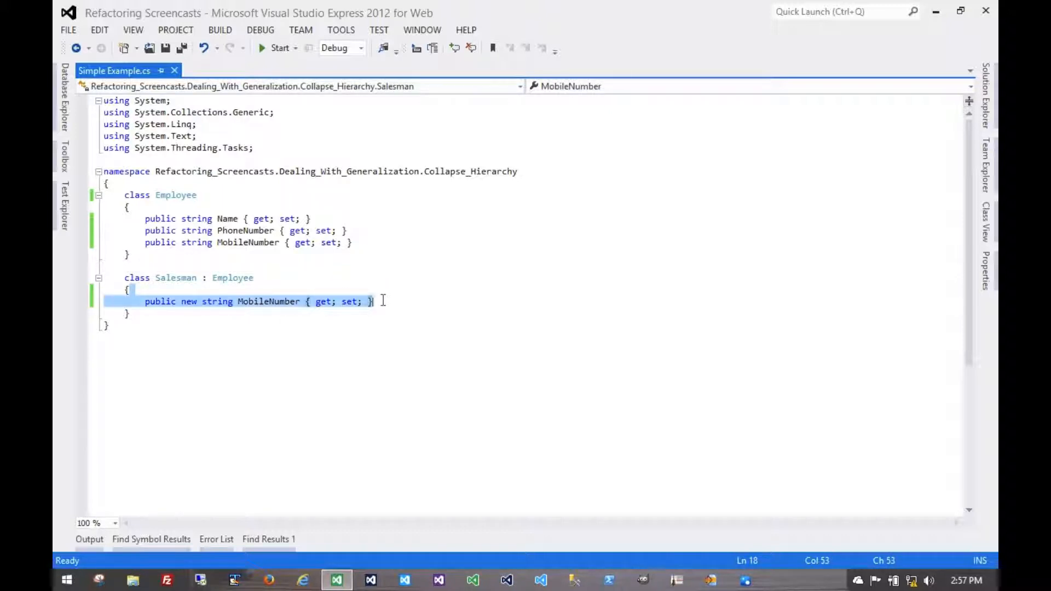
key("Delete")
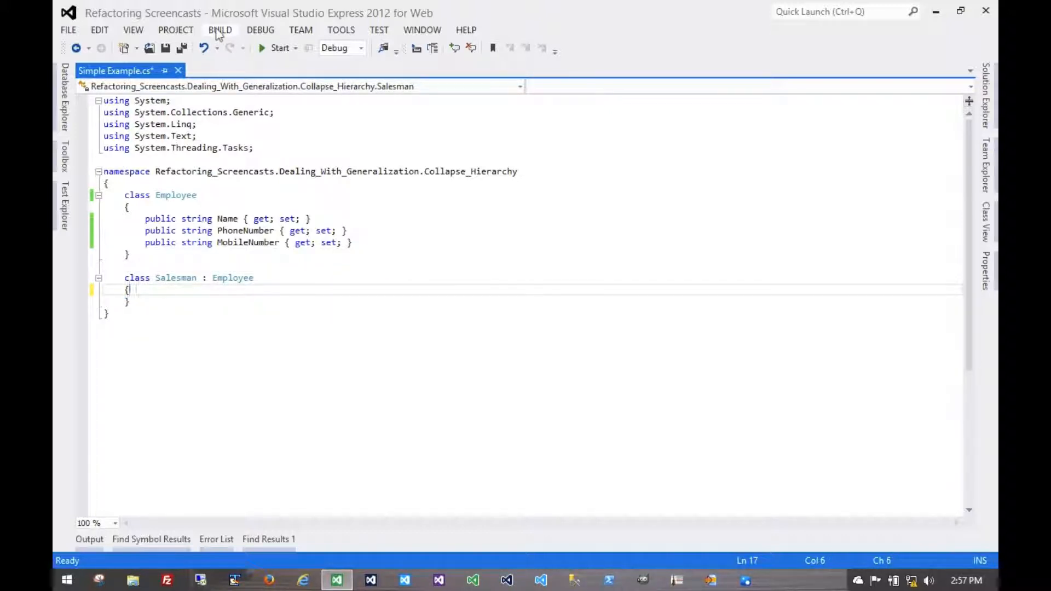
left_click(220, 30)
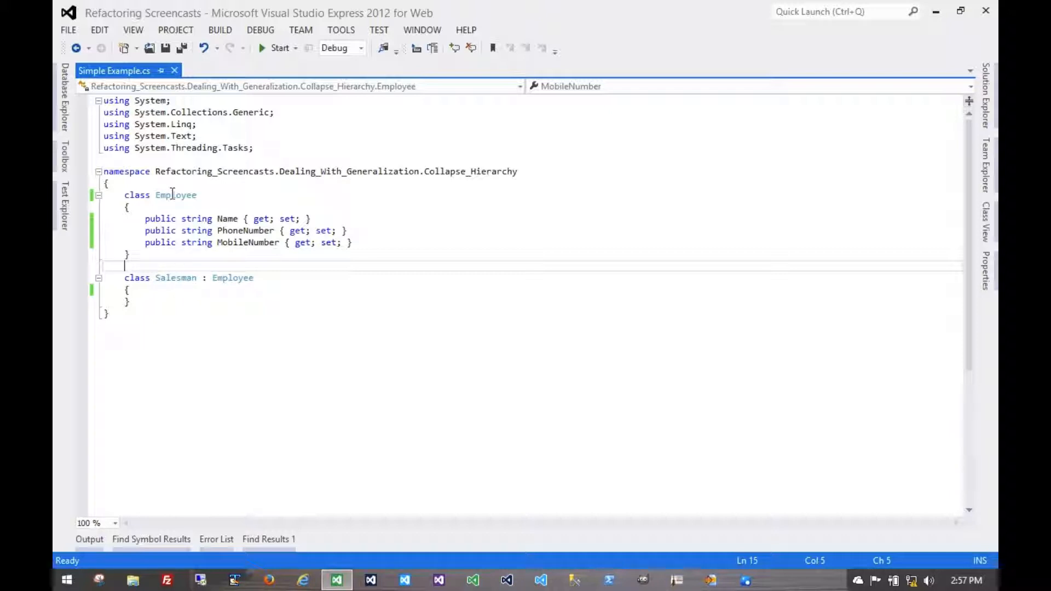
Delete the empty Salesman class and recheck where Employee is still used
double_click(176, 194)
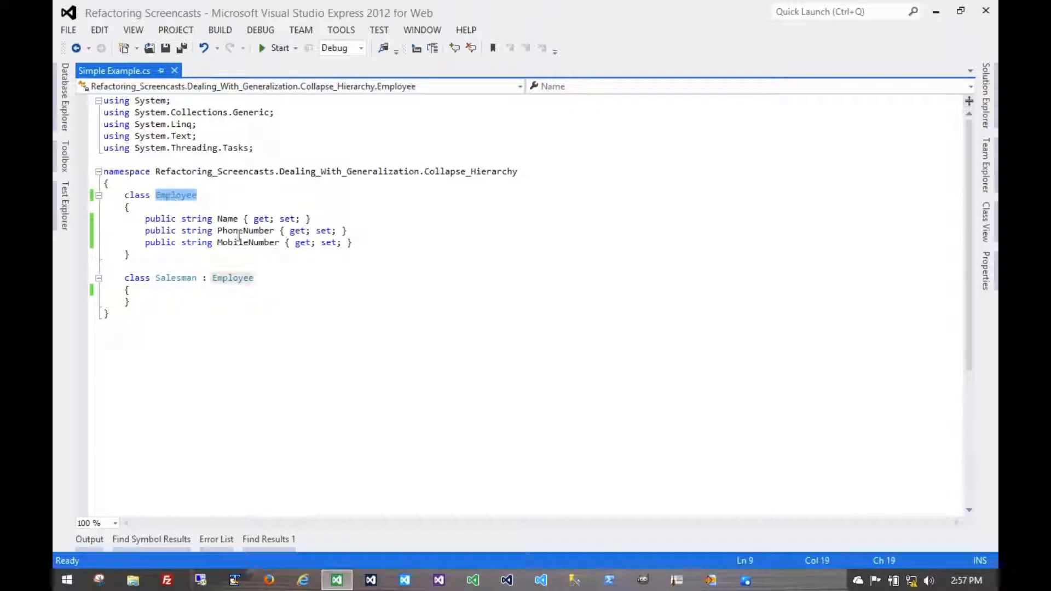
double_click(176, 278)
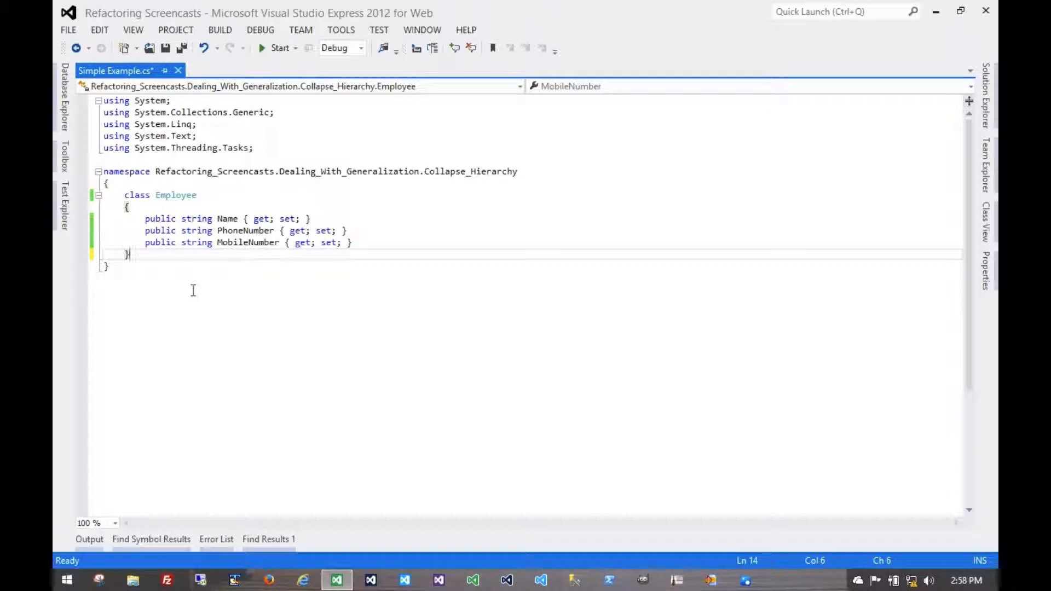
left_click(190, 230)
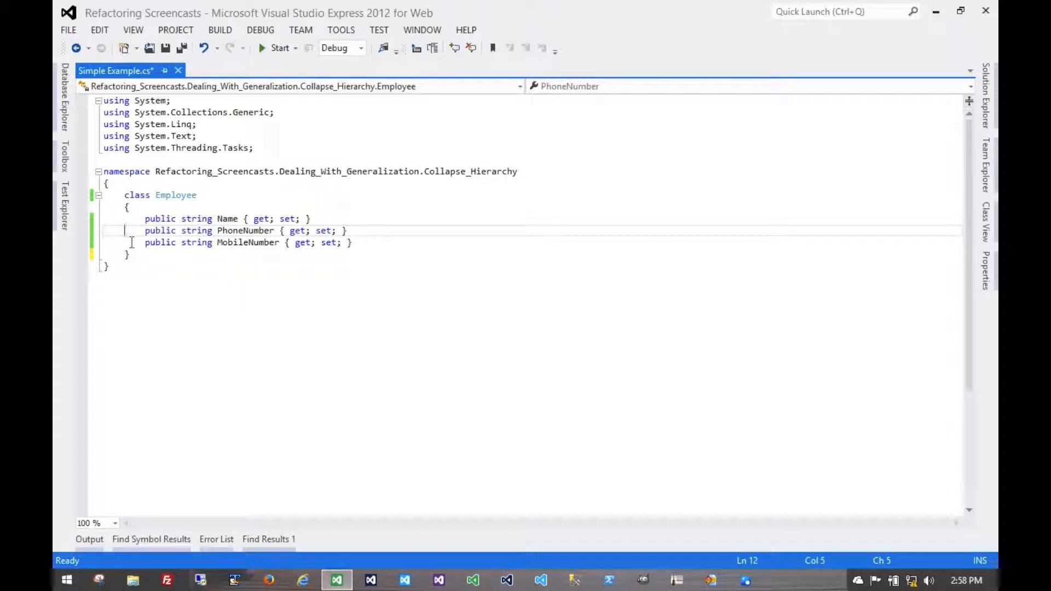
double_click(176, 195)
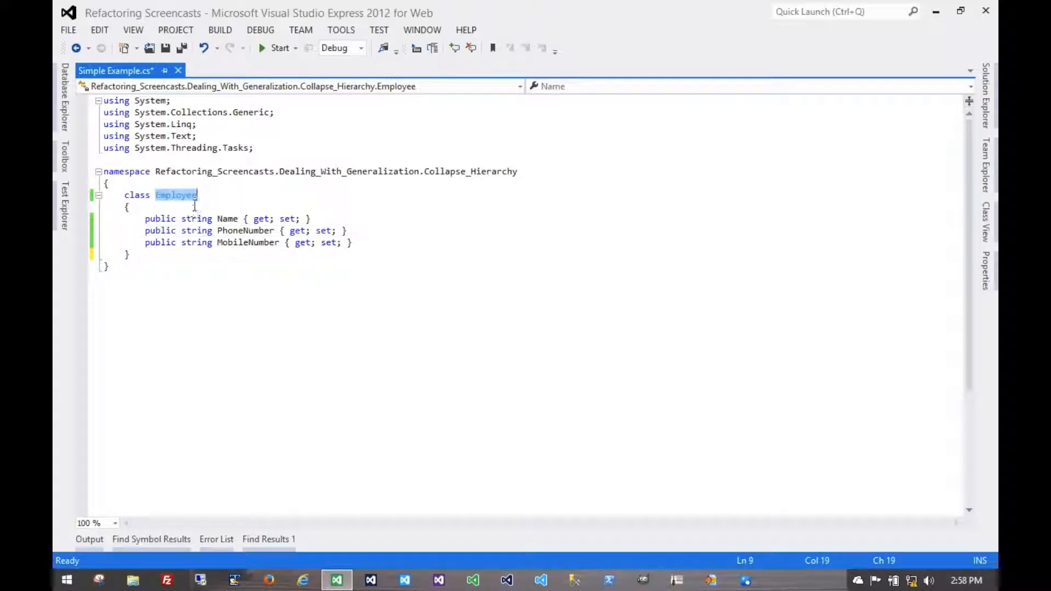
left_click(360, 207)
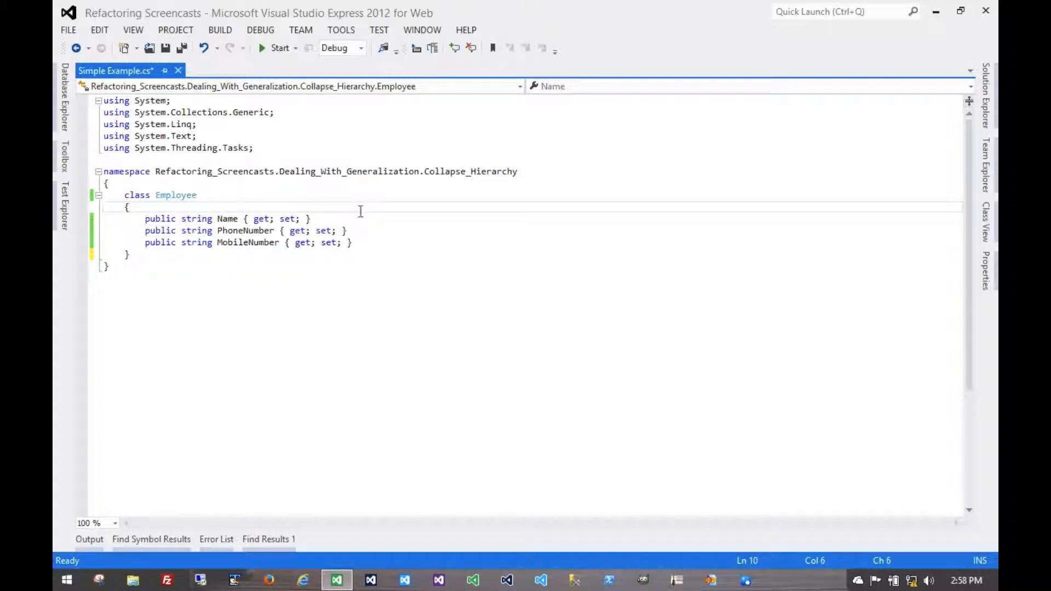
mouse_move(417, 228)
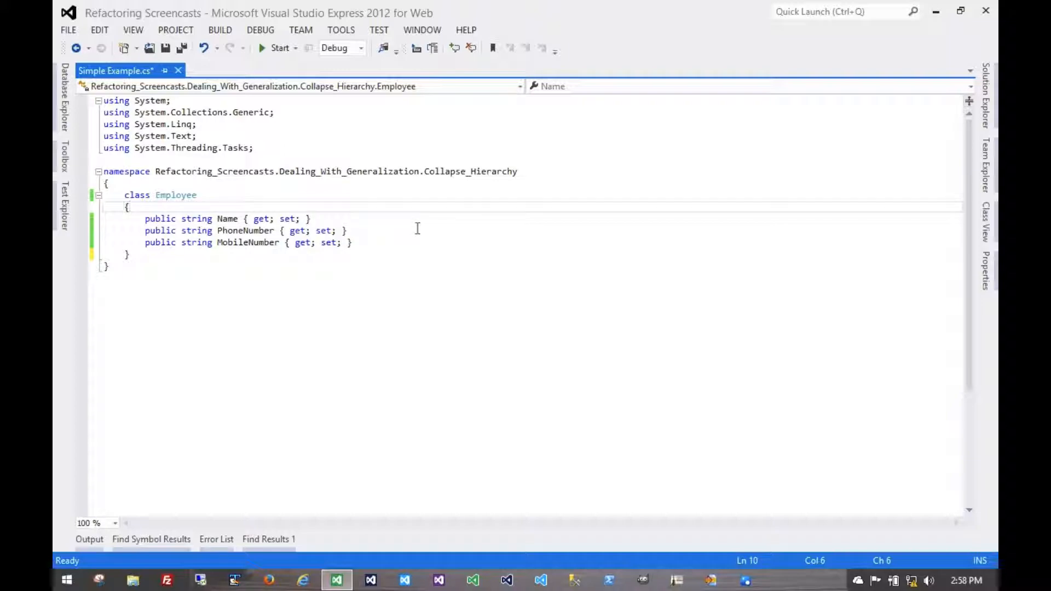